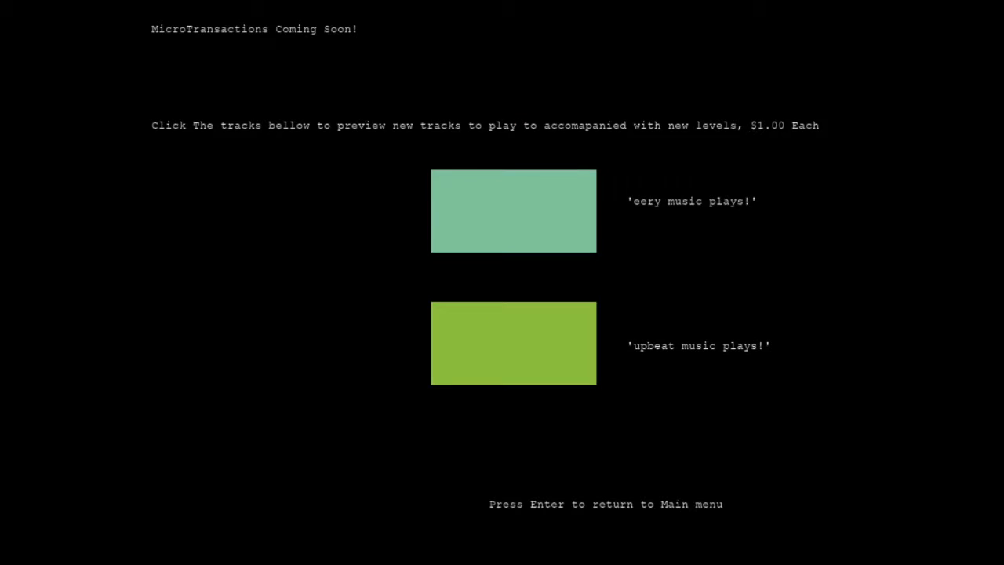
# Leave the MicroTransactions screen and start the tutorial level from the jump sound/difficulty menu
pyautogui.click(513, 210)
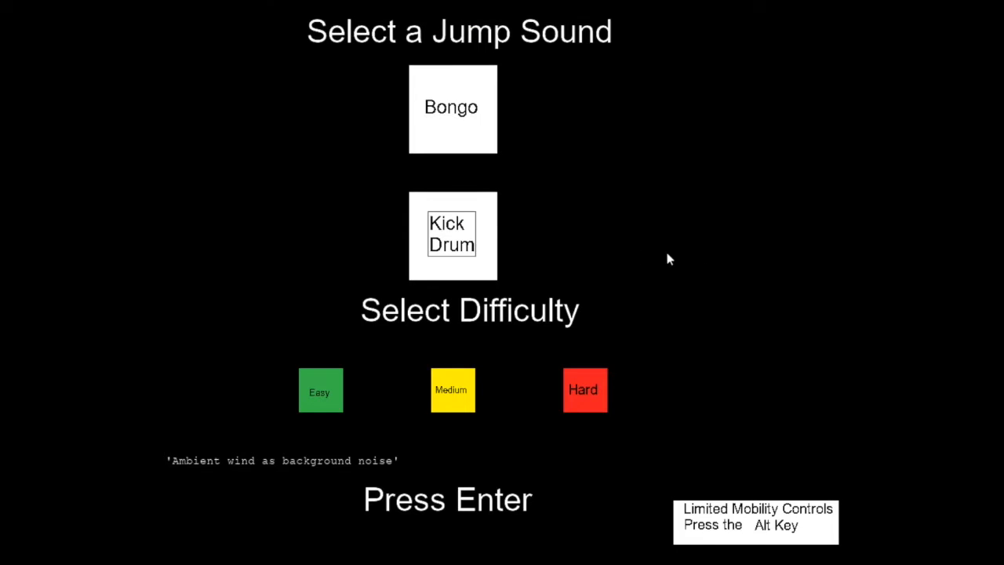
pyautogui.moveTo(251, 318)
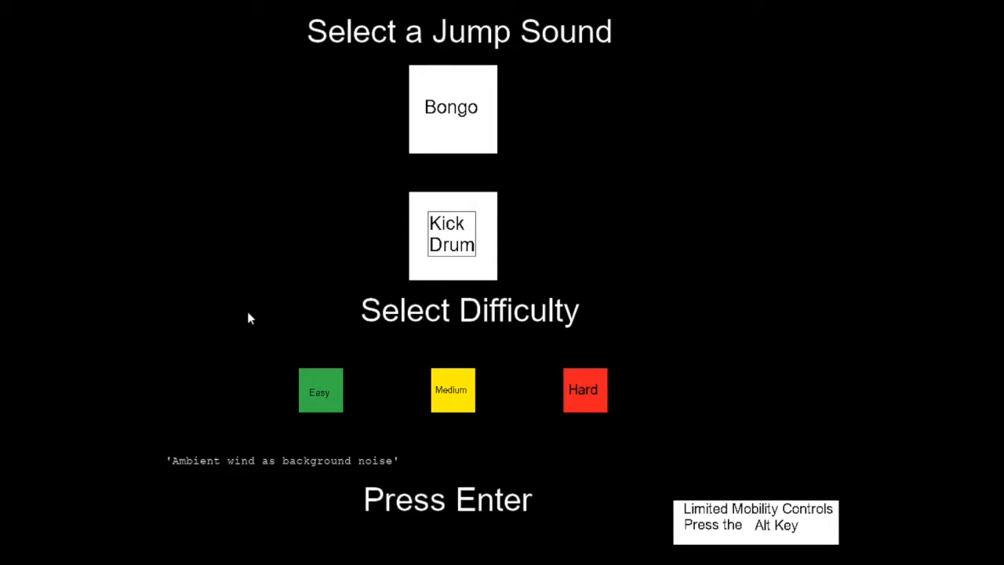
pyautogui.press('enter')
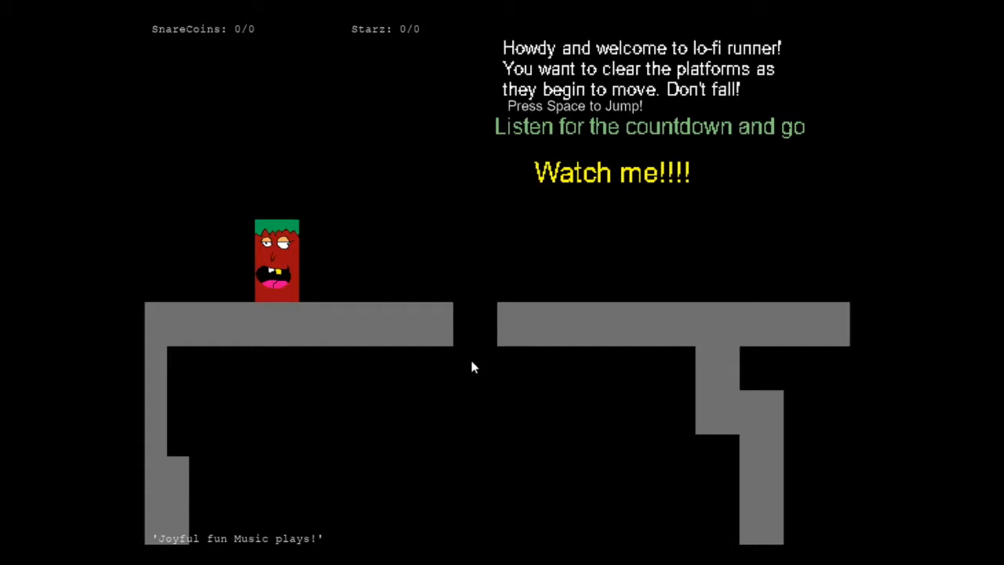
pyautogui.moveTo(304, 254)
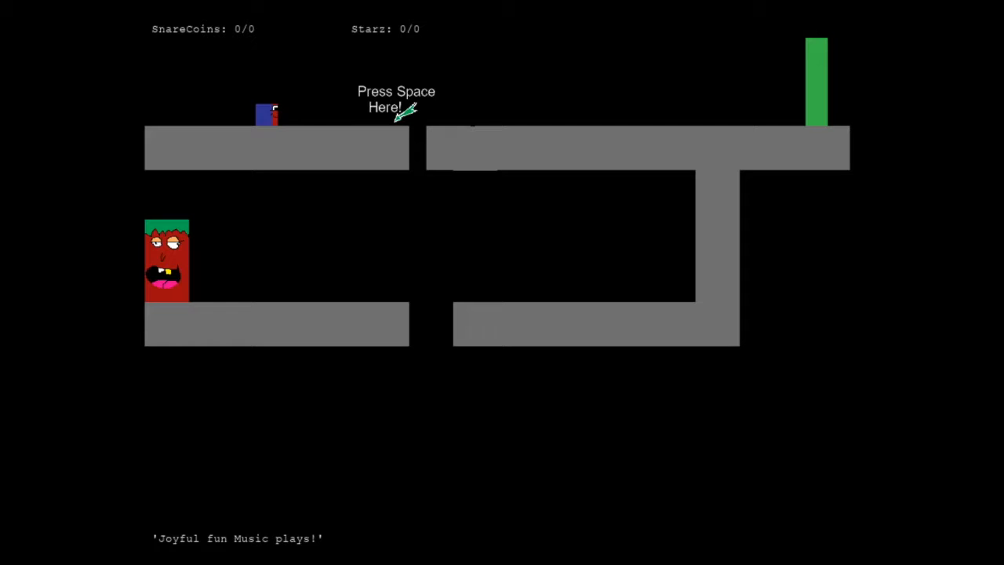
# Jump the character over the marked gap in the tutorial level
pyautogui.press('space')
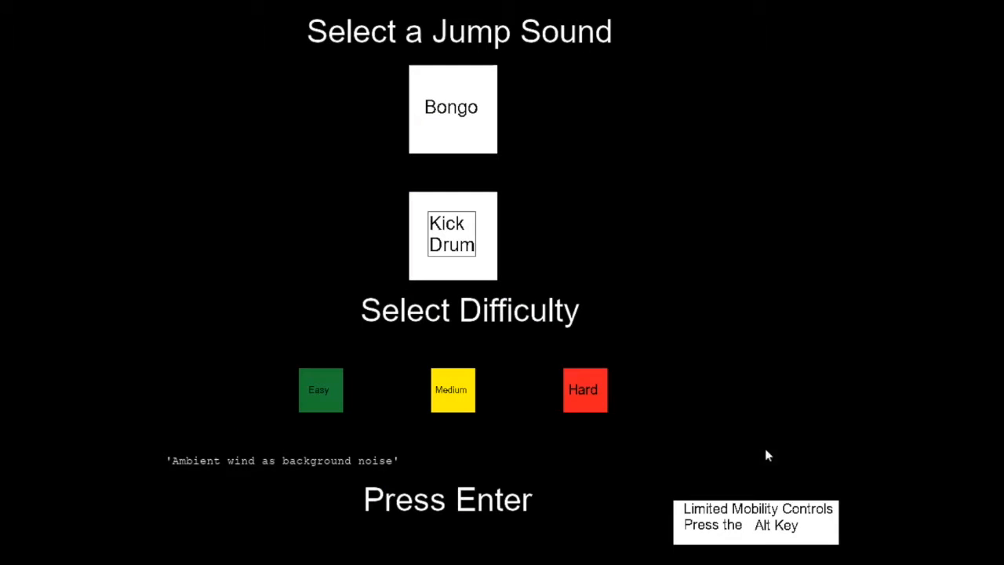
pyautogui.moveTo(668, 311)
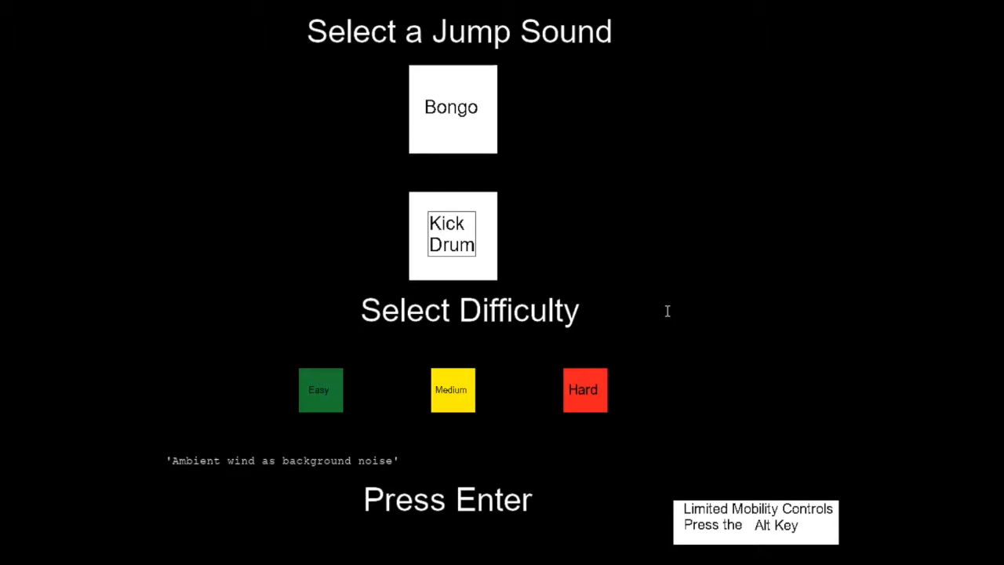